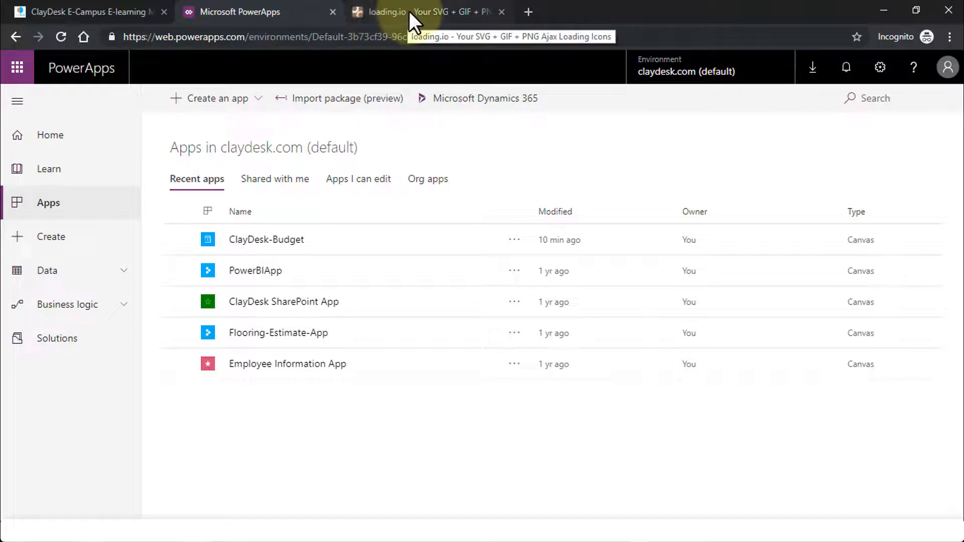
Switch from PowerApps to the loading.io home page.
left_click(427, 11)
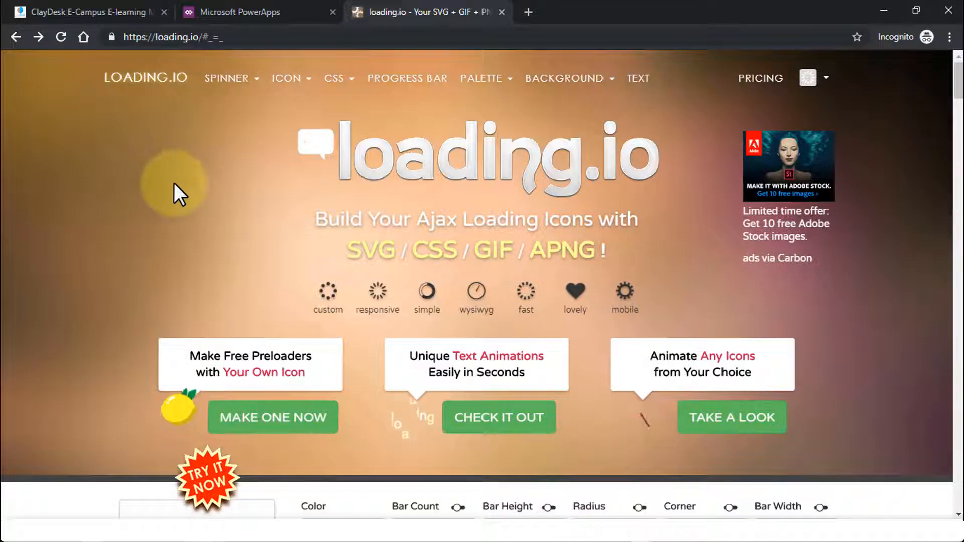
Scroll down to the spinner editor and its grid of loader presets.
scroll("down", 3)
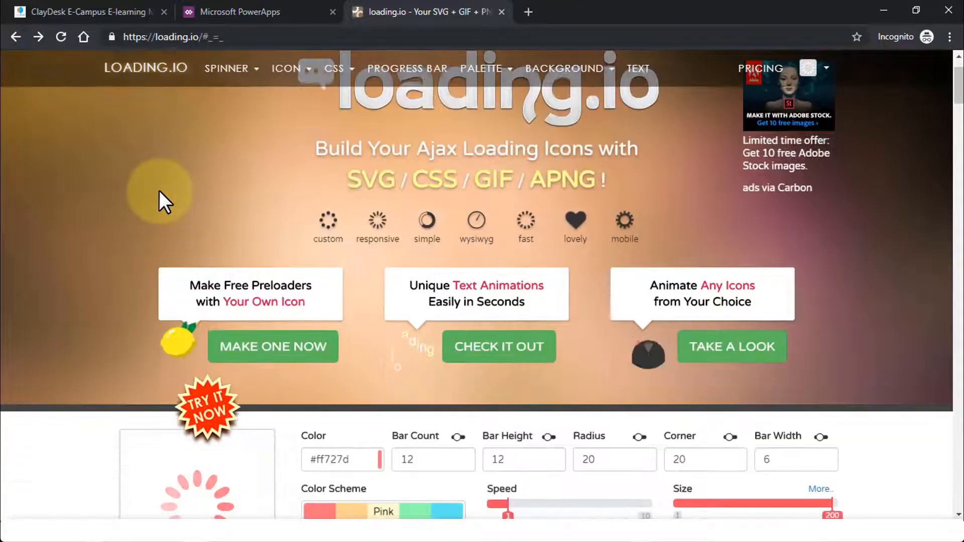
scroll("down", 3)
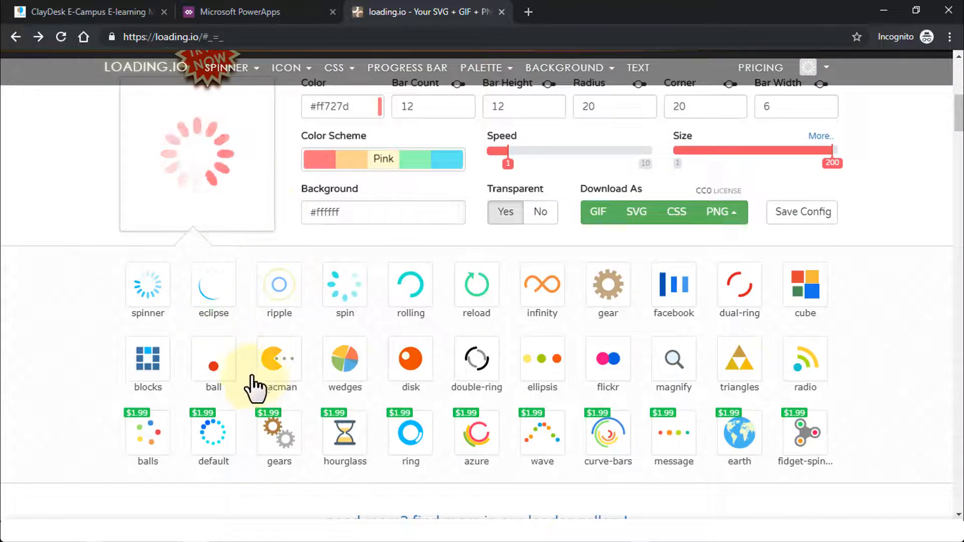
mouse_move(295, 350)
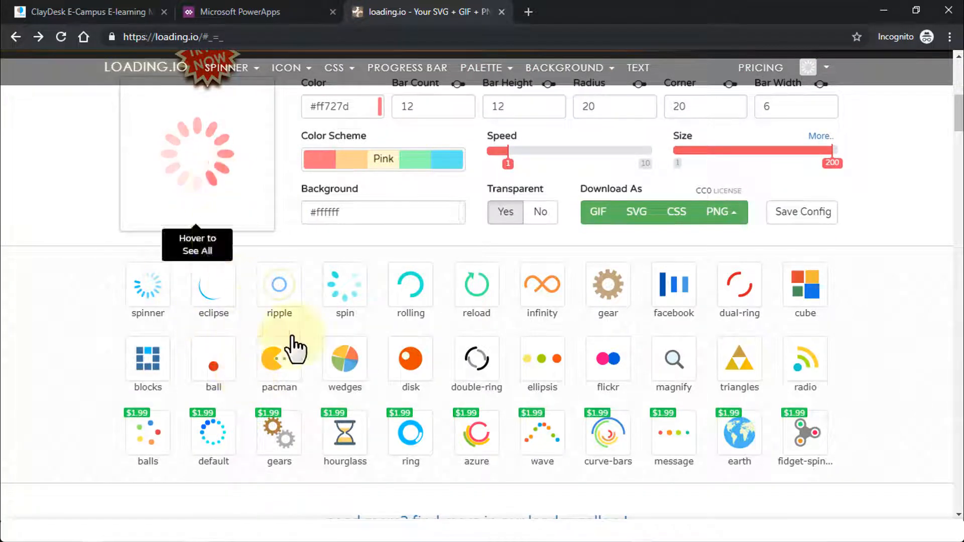
mouse_move(542, 289)
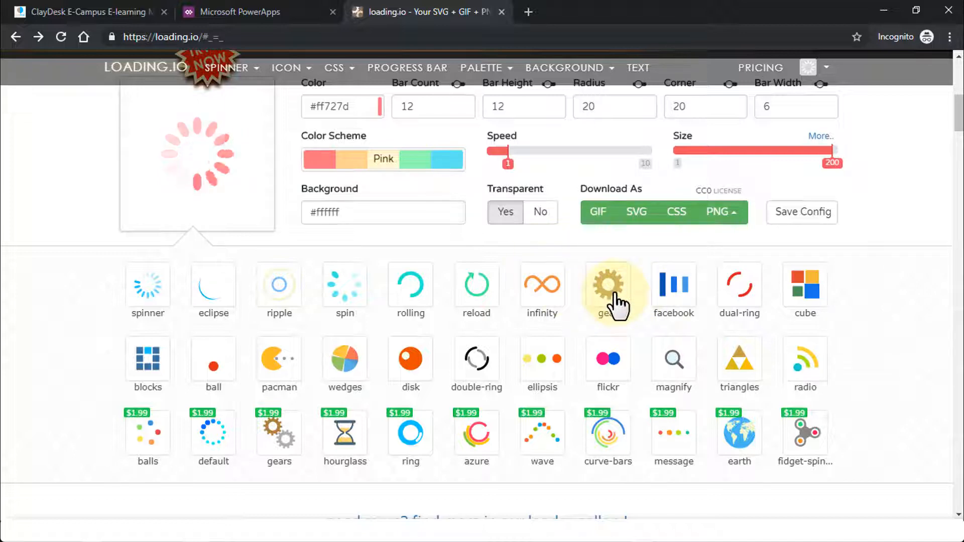
Download the pink gear preset as a free GIF, Gear-1s-200px.gif, into PowerApps-Update.
left_click(608, 285)
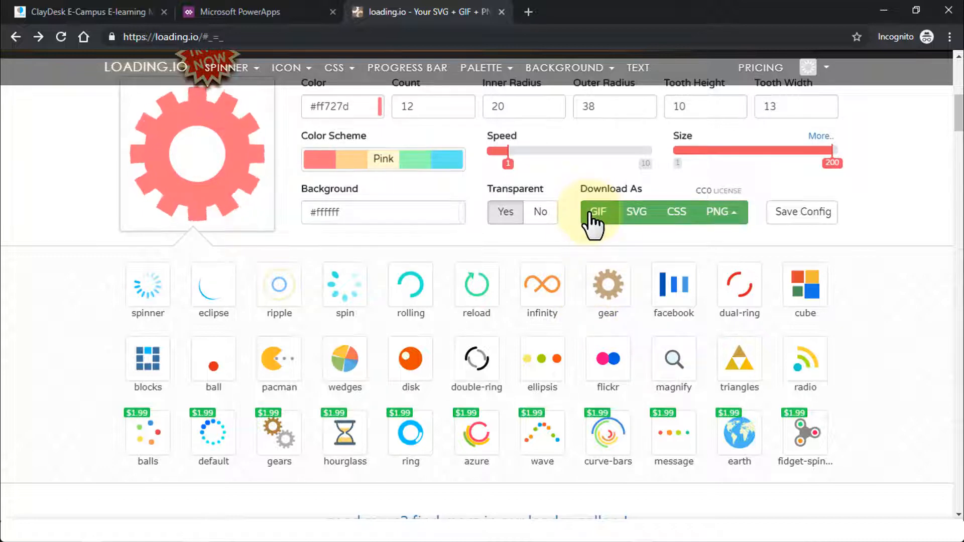
left_click(597, 212)
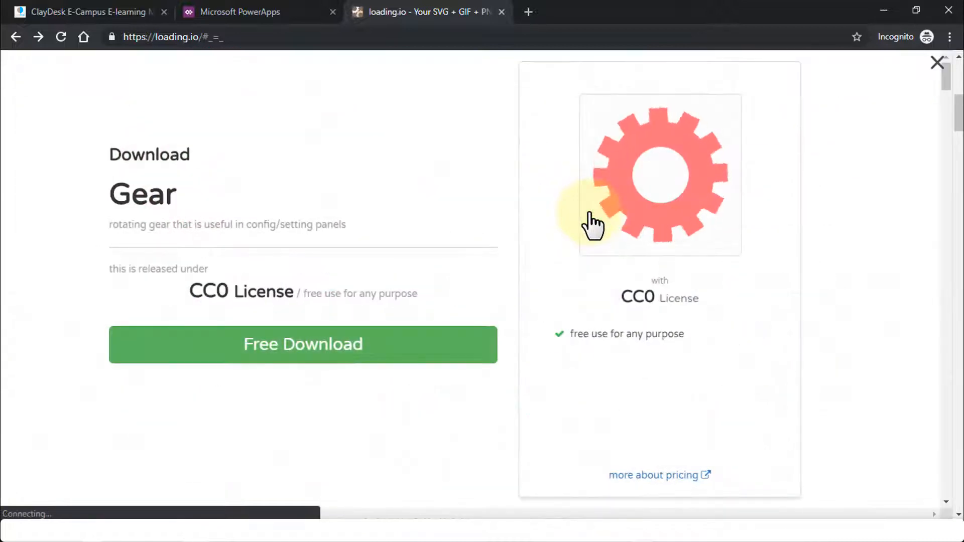
left_click(303, 344)
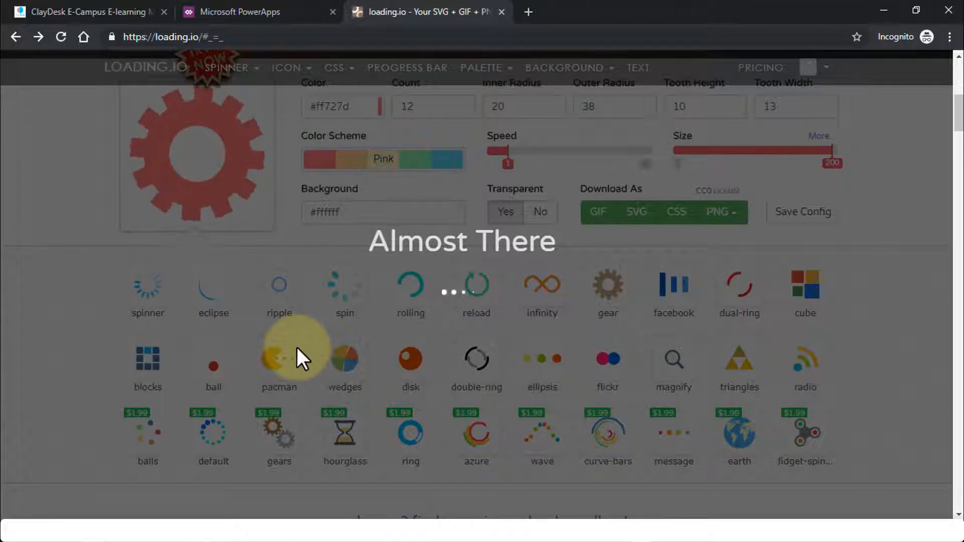
left_click(597, 212)
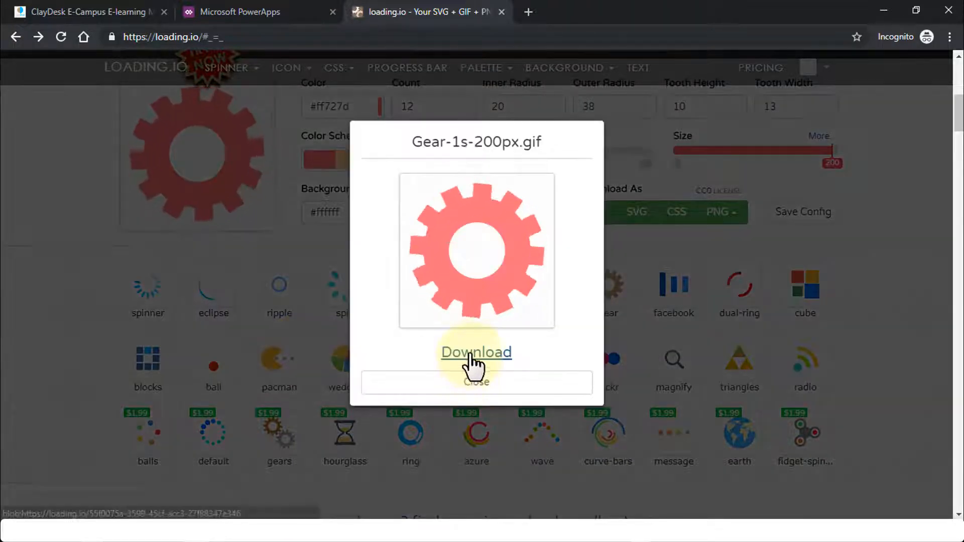
left_click(476, 353)
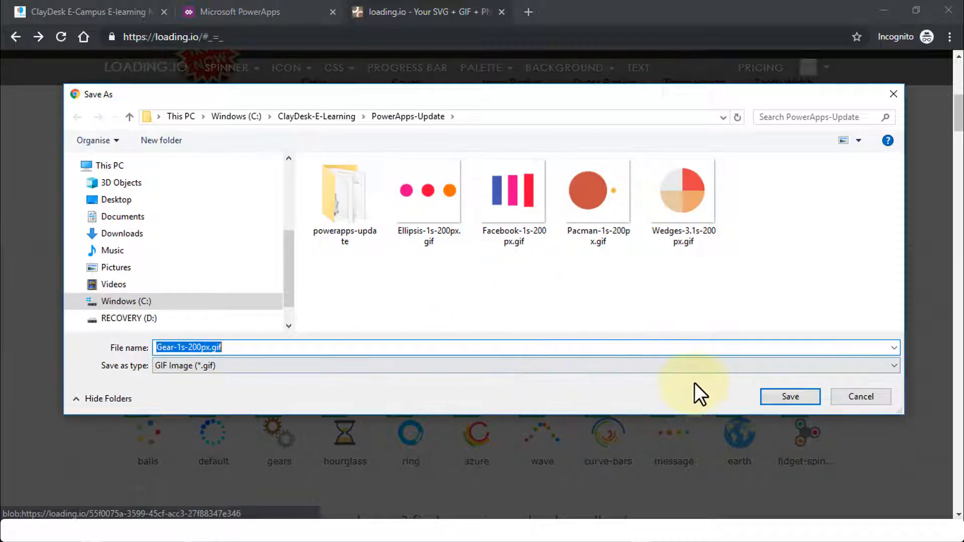
left_click(789, 397)
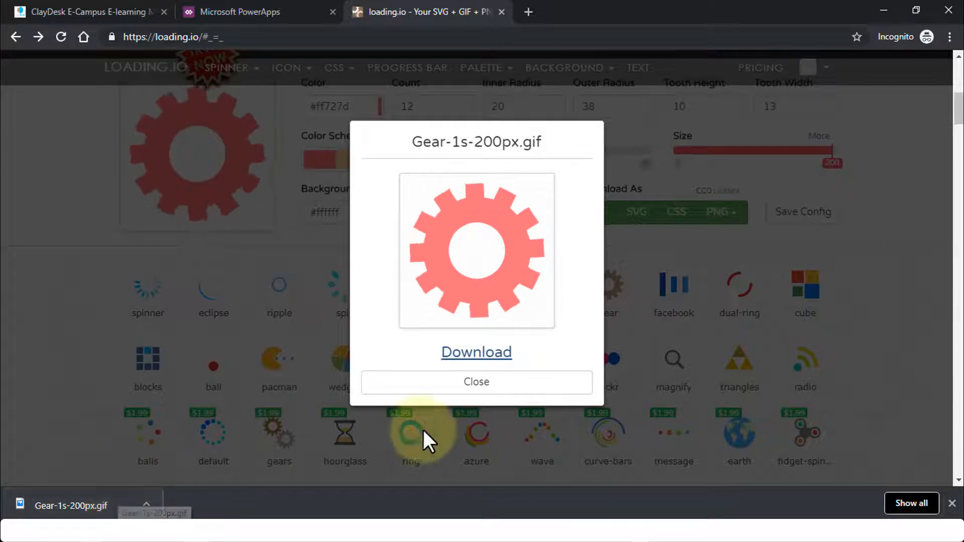
Dismiss the gear download preview and browse the ellipsis, gears and hourglass loader styles.
left_click(476, 381)
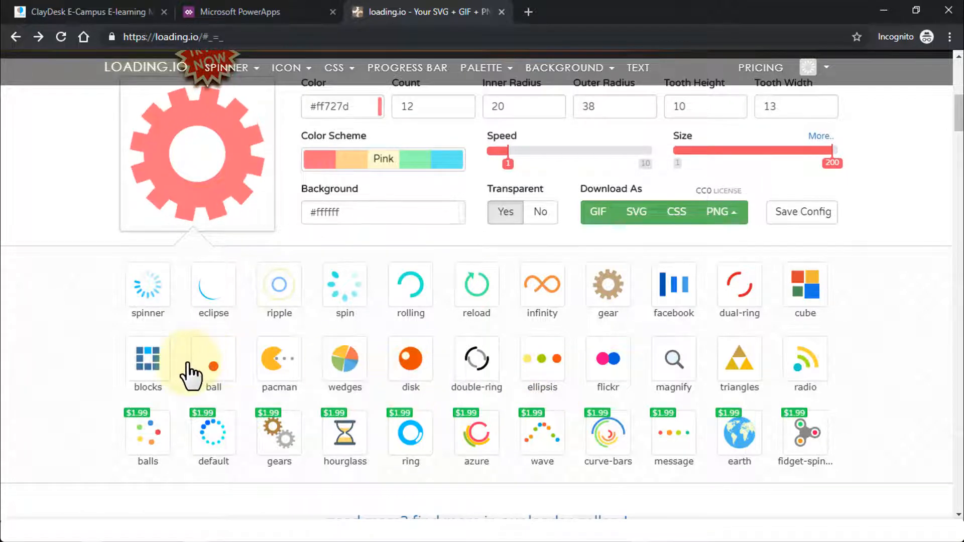
mouse_move(762, 335)
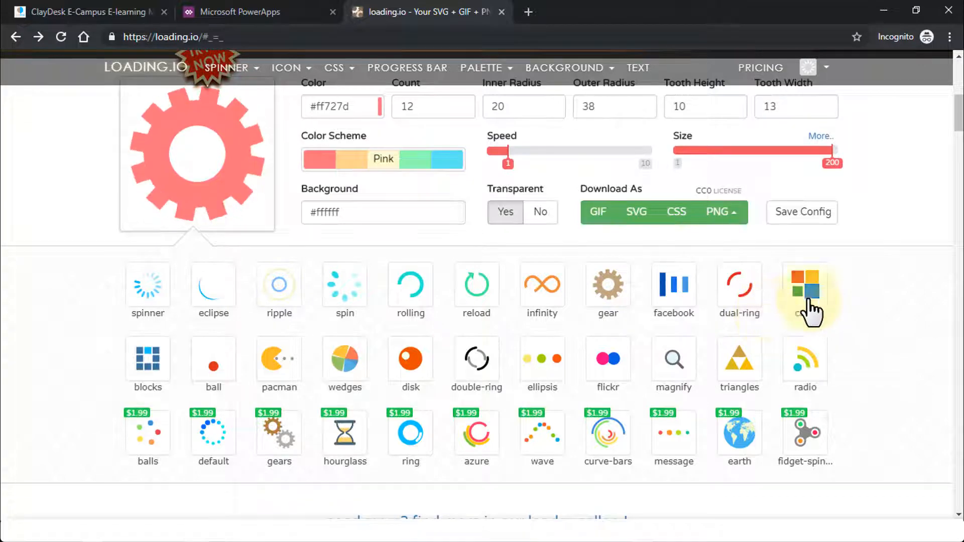
scroll("down", 3)
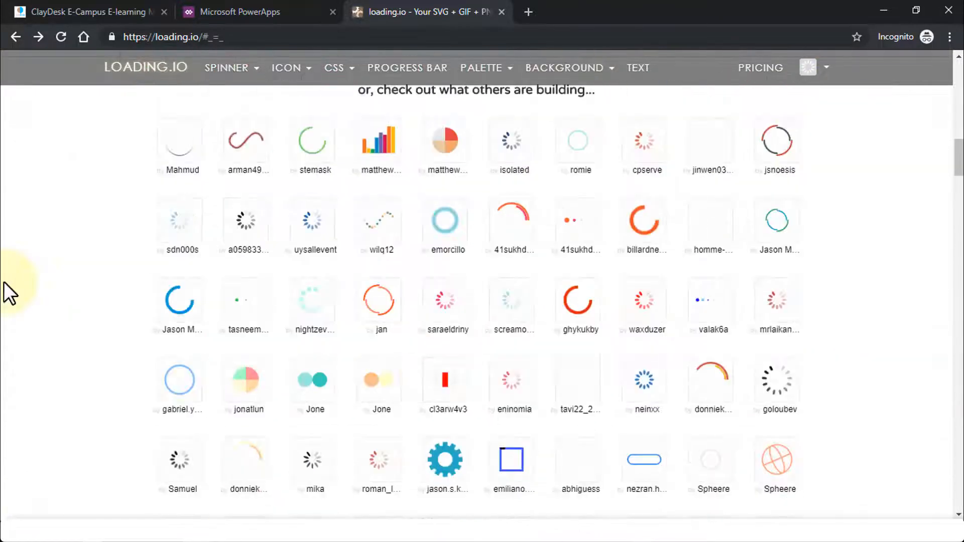
scroll("down", 3)
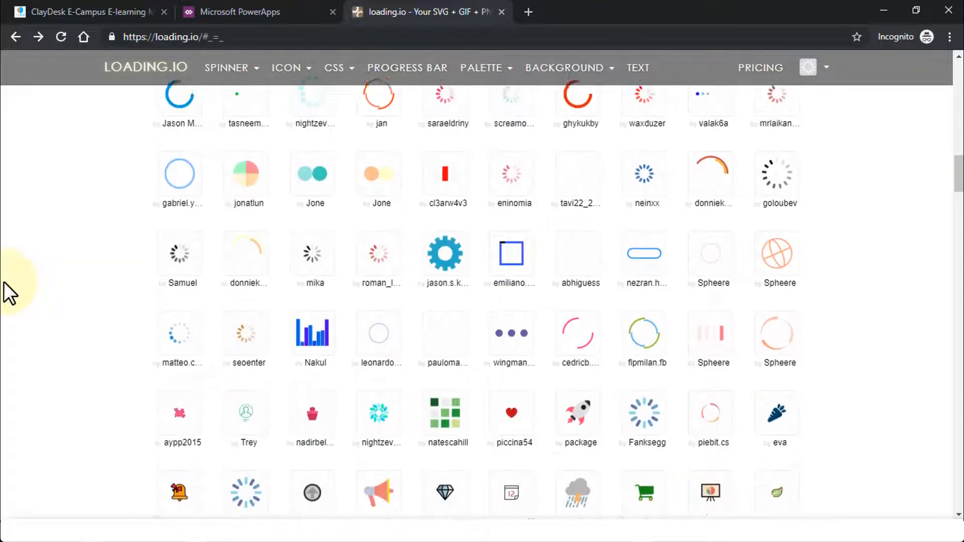
scroll("down", 3)
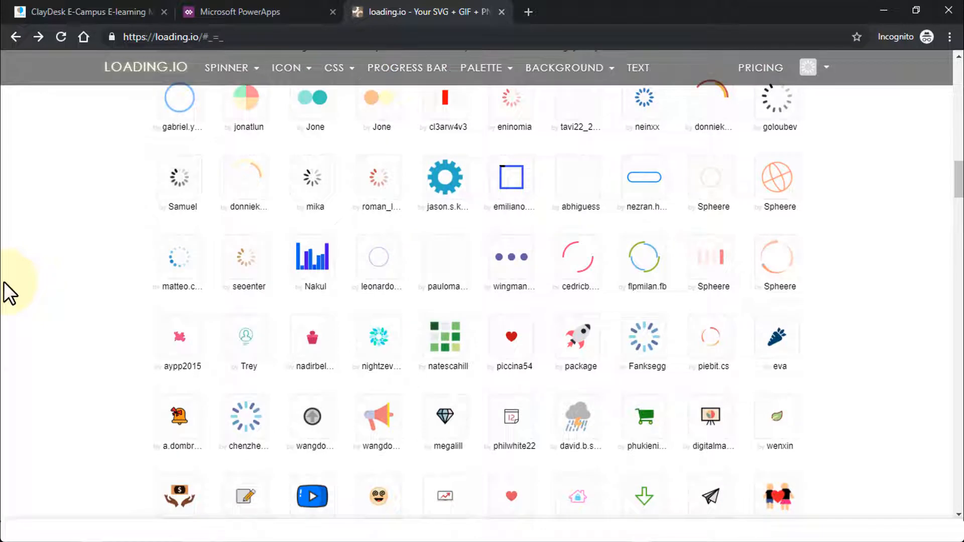
scroll("down", 3)
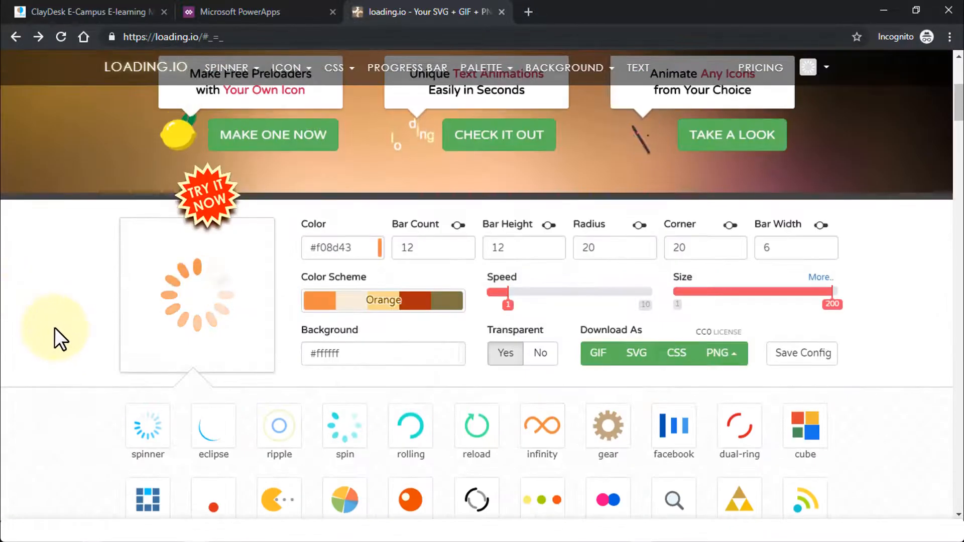
scroll("down", 3)
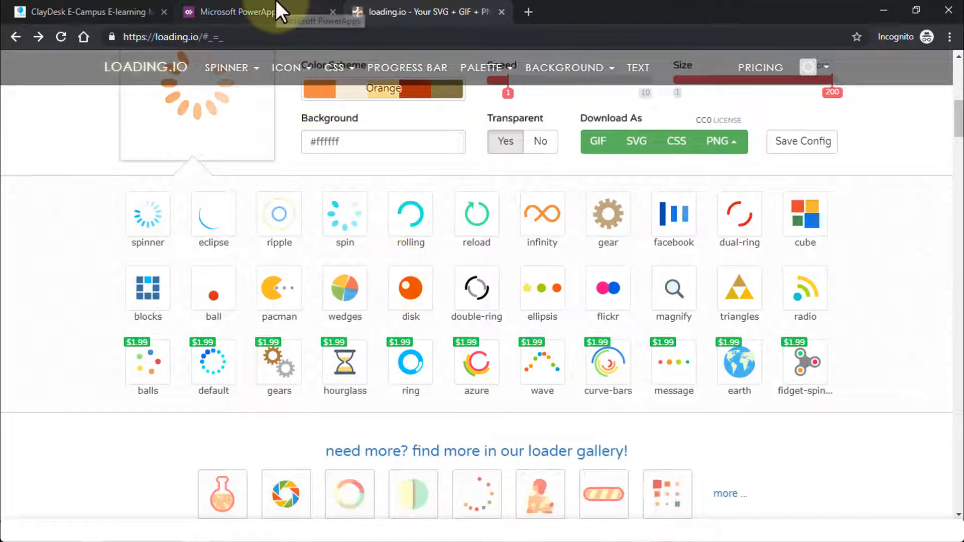
Return to the PowerApps apps list and edit ClayDesk-Budget via its … menu.
left_click(233, 12)
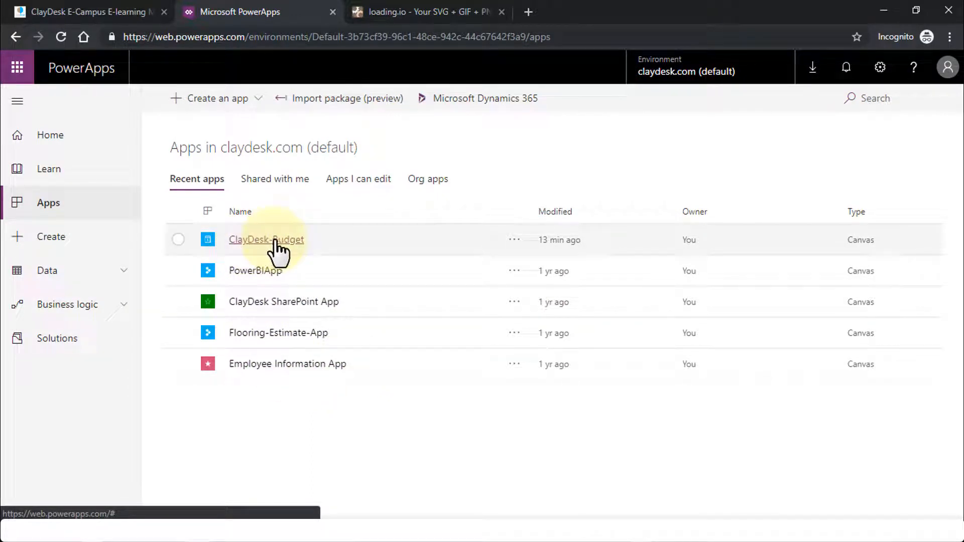
left_click(514, 240)
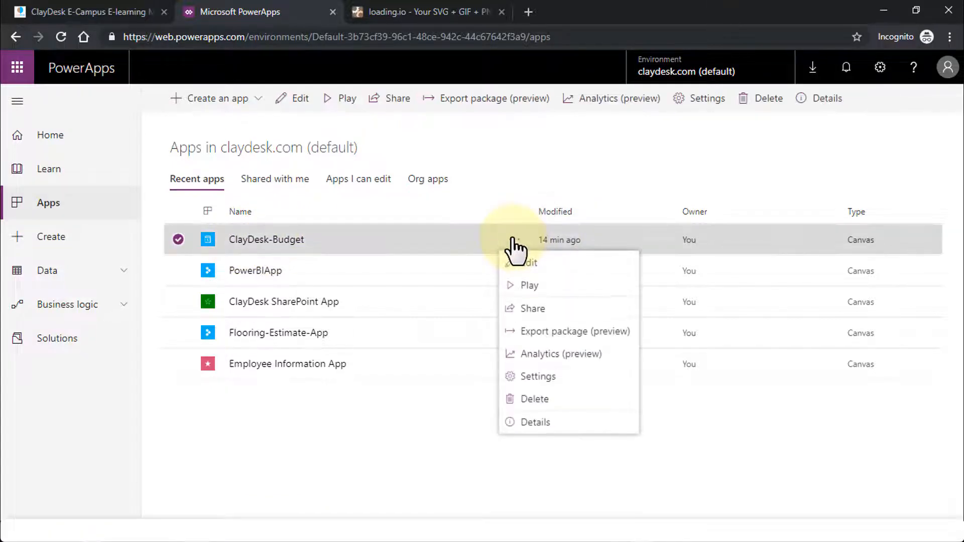
mouse_move(534, 273)
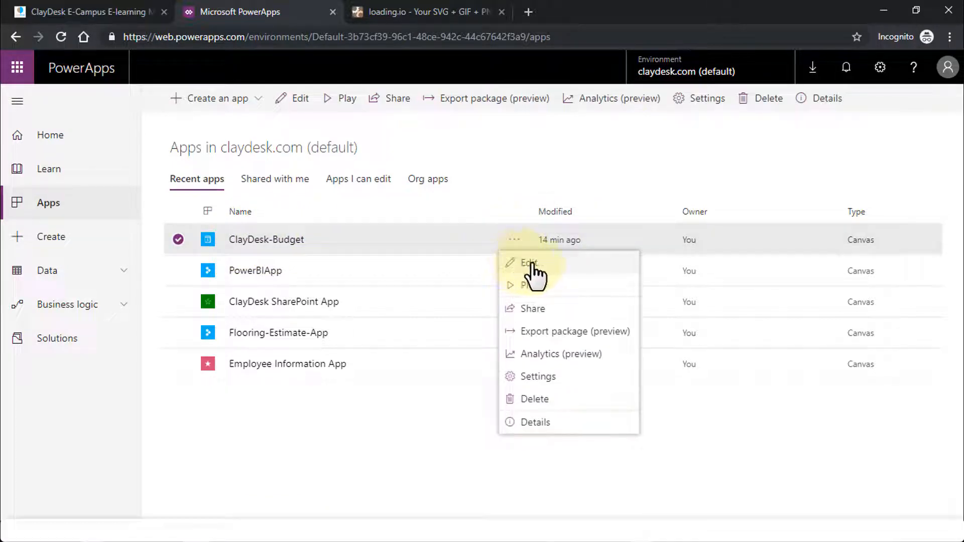
left_click(529, 263)
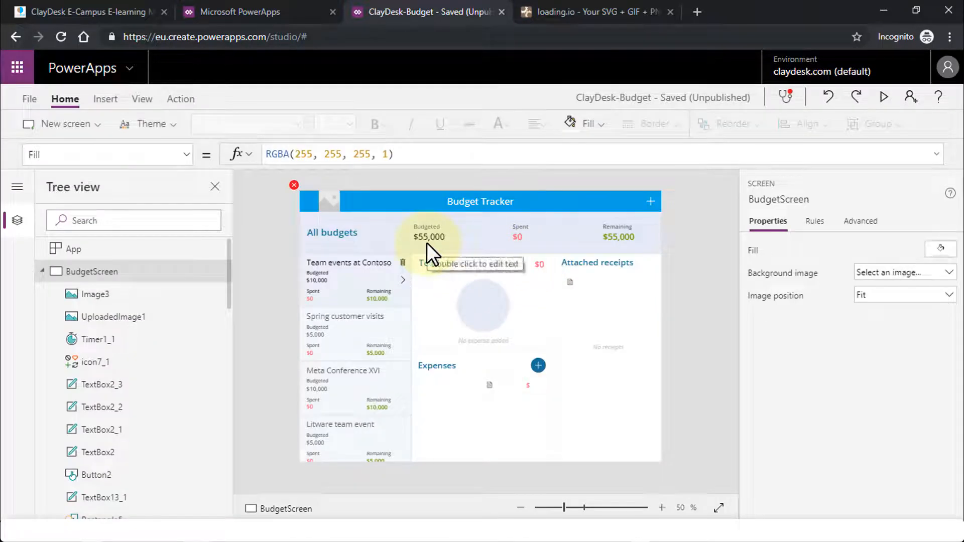
Insert a Media image control and drag it to the title bar's left end.
left_click(105, 98)
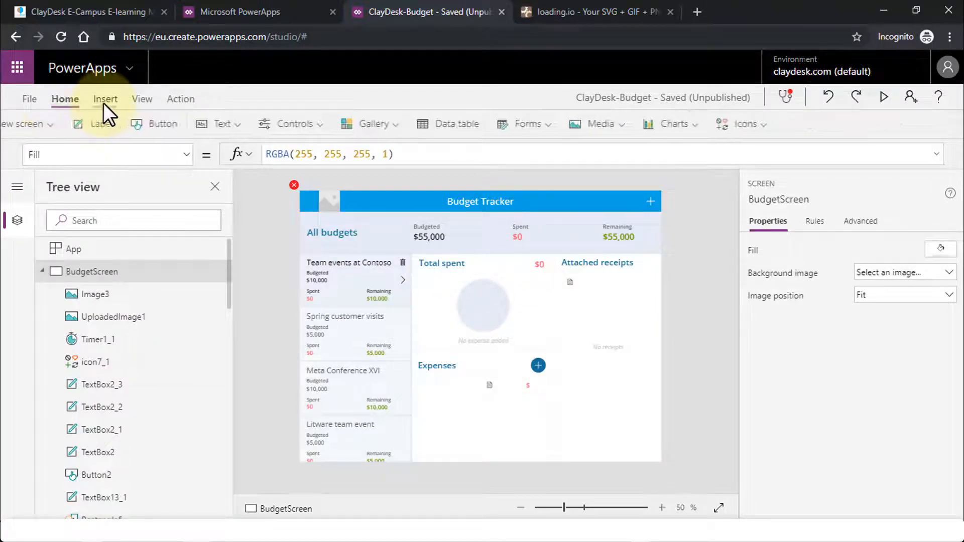
left_click(643, 123)
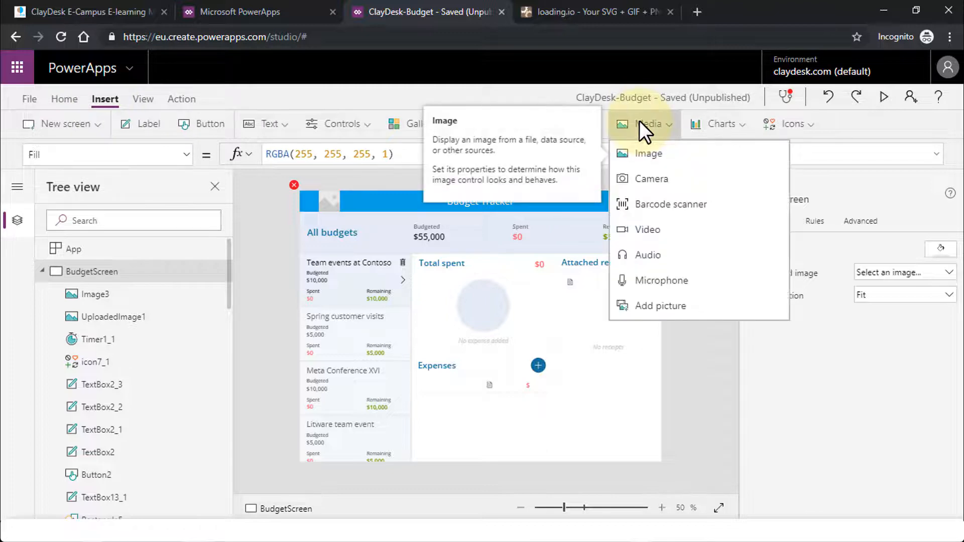
left_click(361, 234)
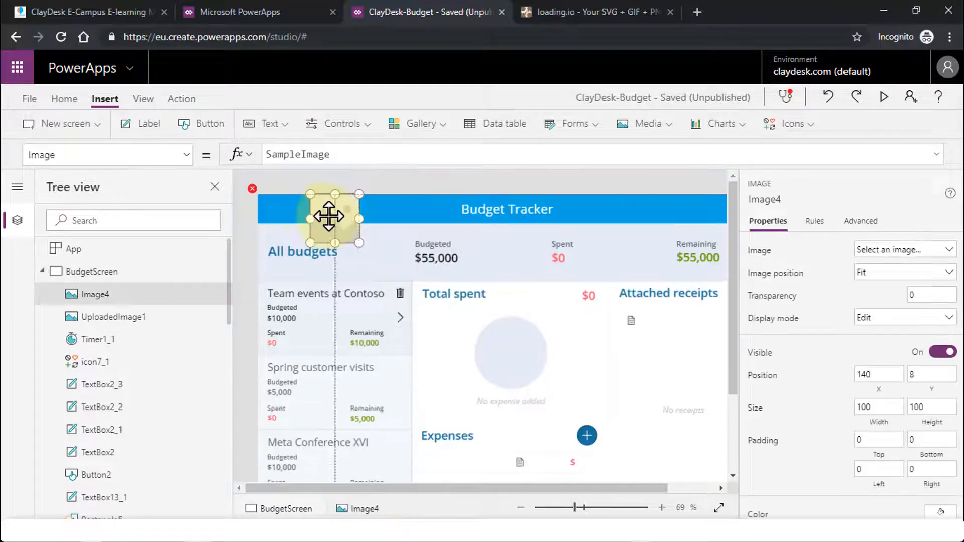
left_click_drag(329, 217, 313, 231)
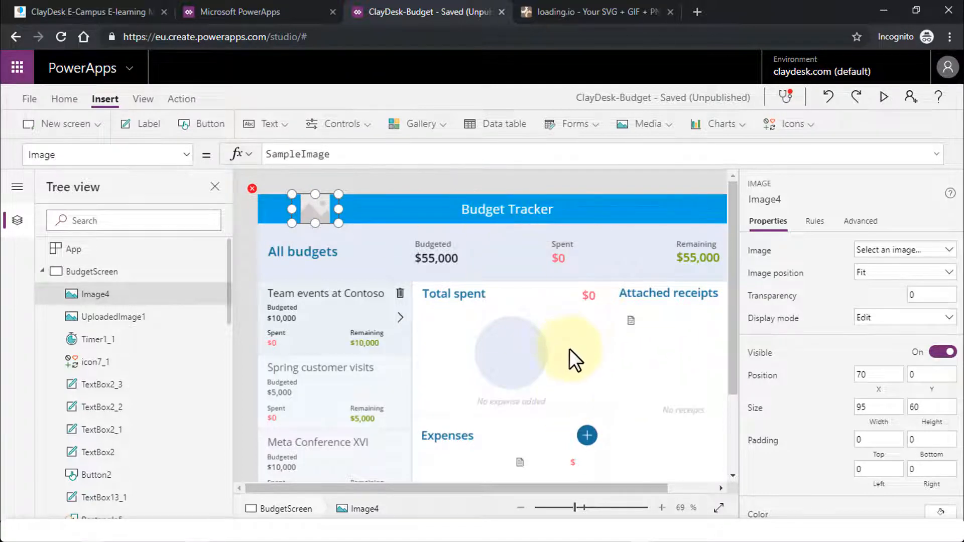
mouse_move(550, 350)
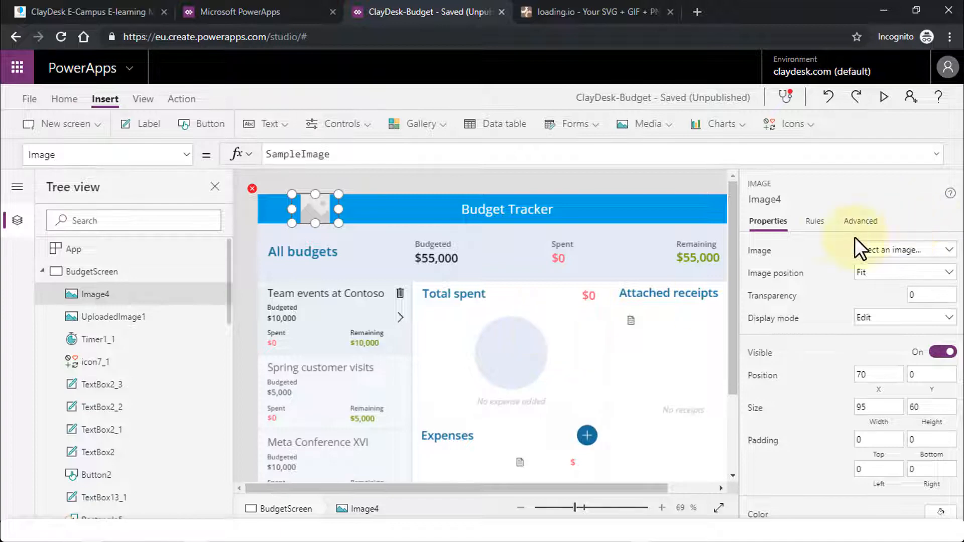
Load Ellipsis-1s-200px.gif as Image4's picture and preview the animated dots.
left_click(904, 250)
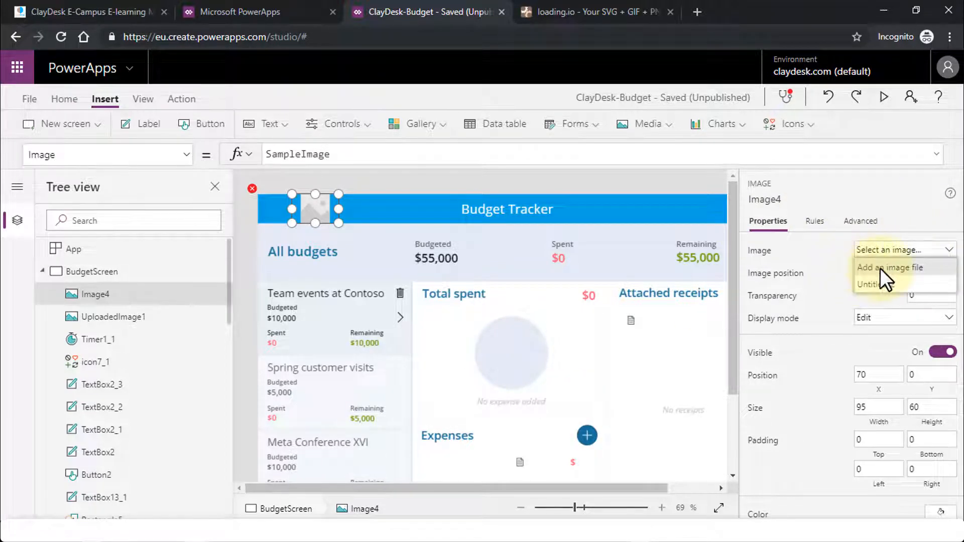
left_click(892, 267)
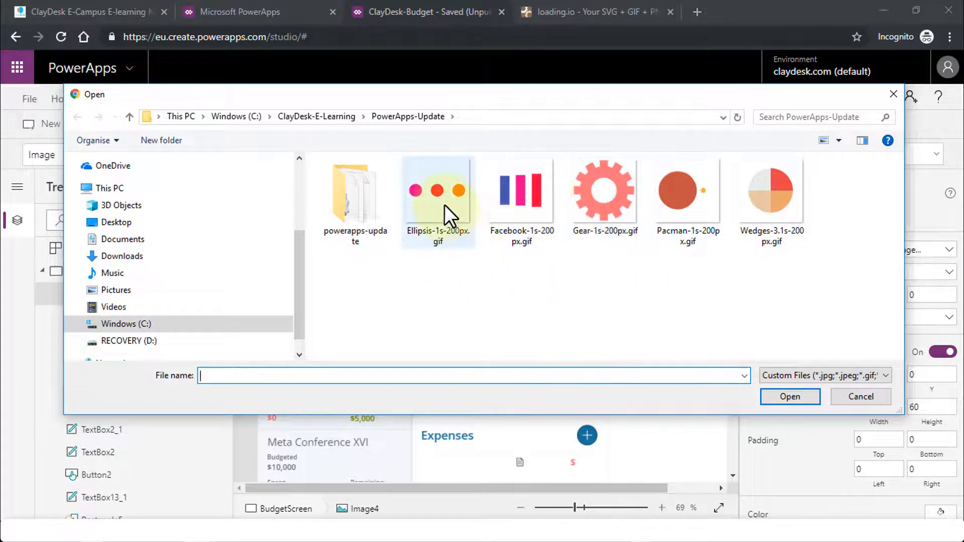
left_click(438, 191)
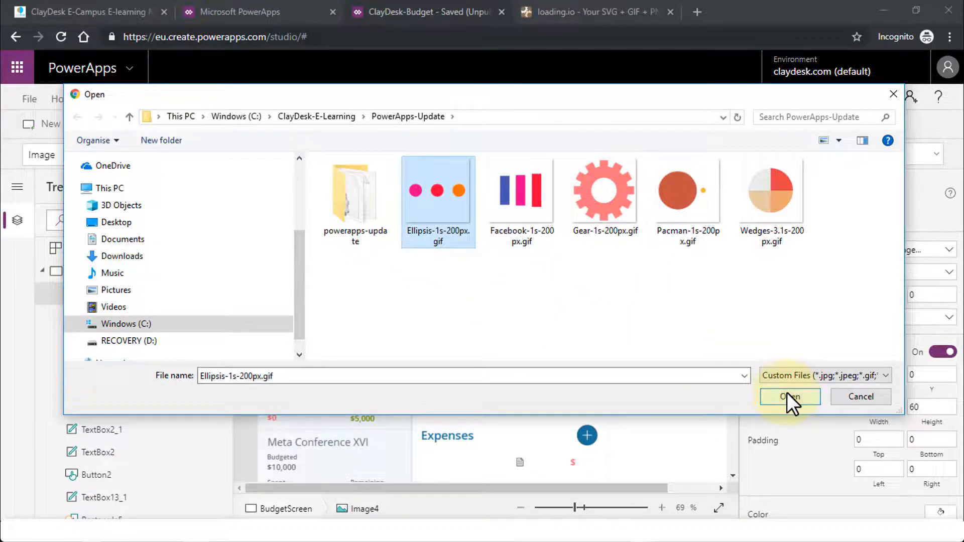
left_click(789, 397)
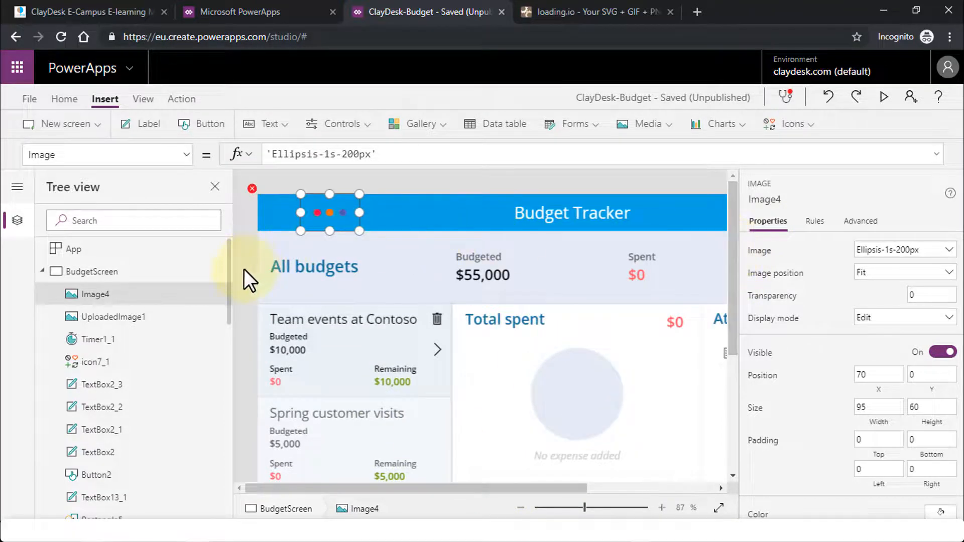
left_click(93, 271)
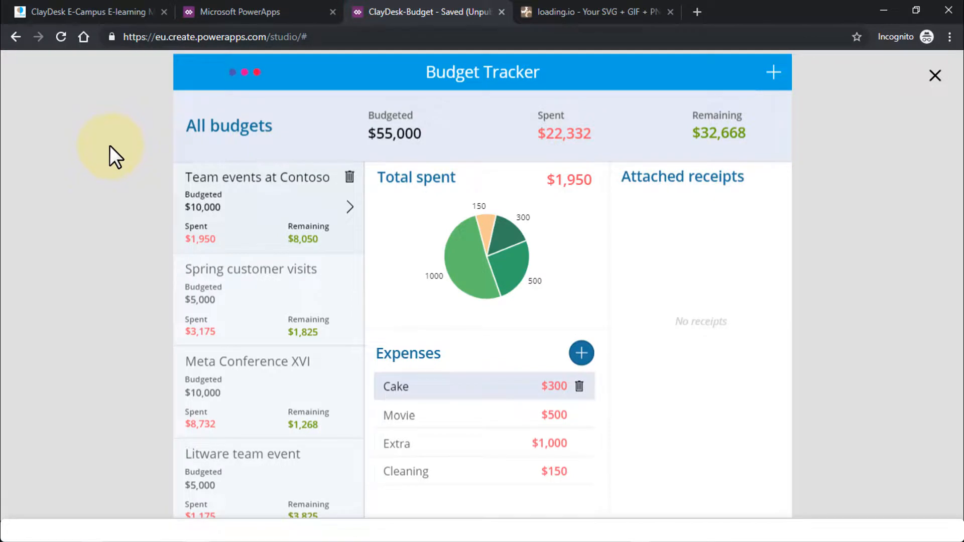
mouse_move(587, 267)
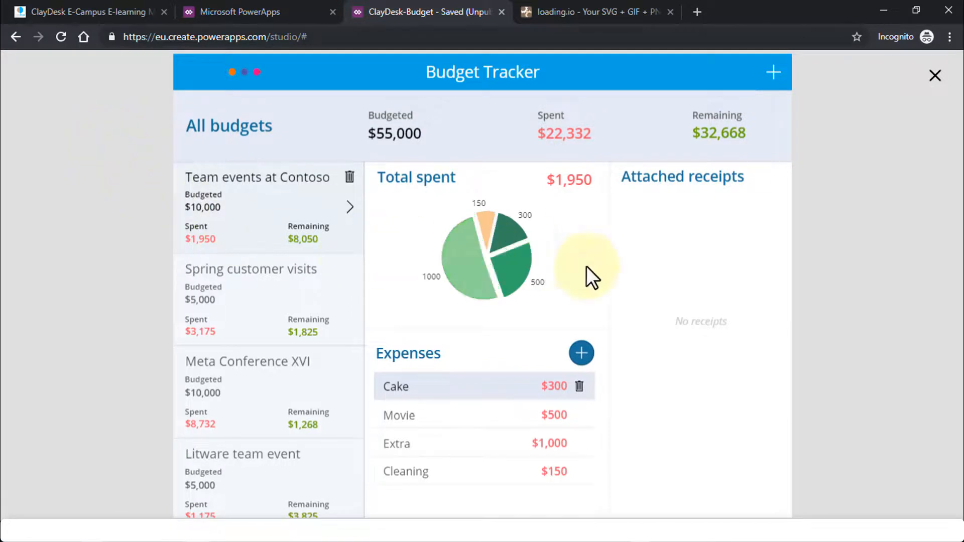